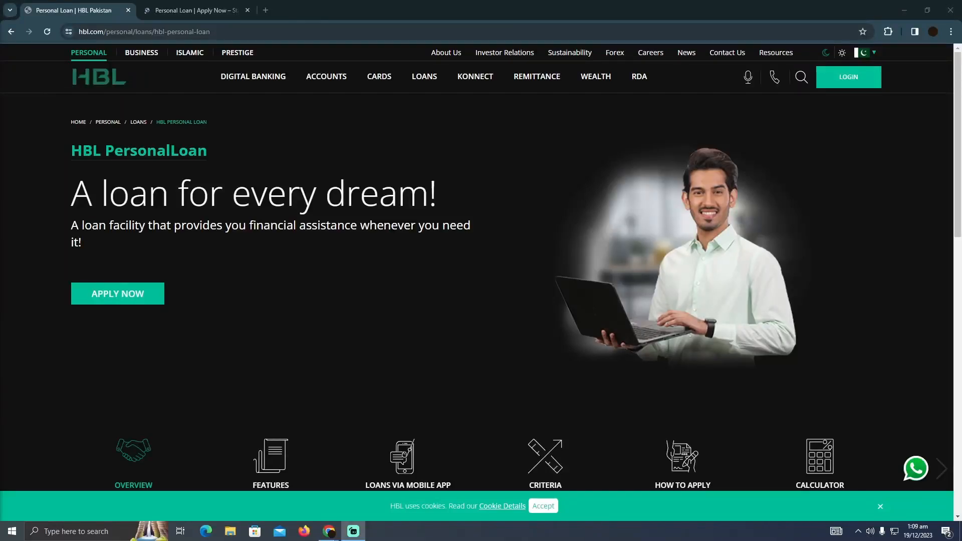
scroll(down, 3)
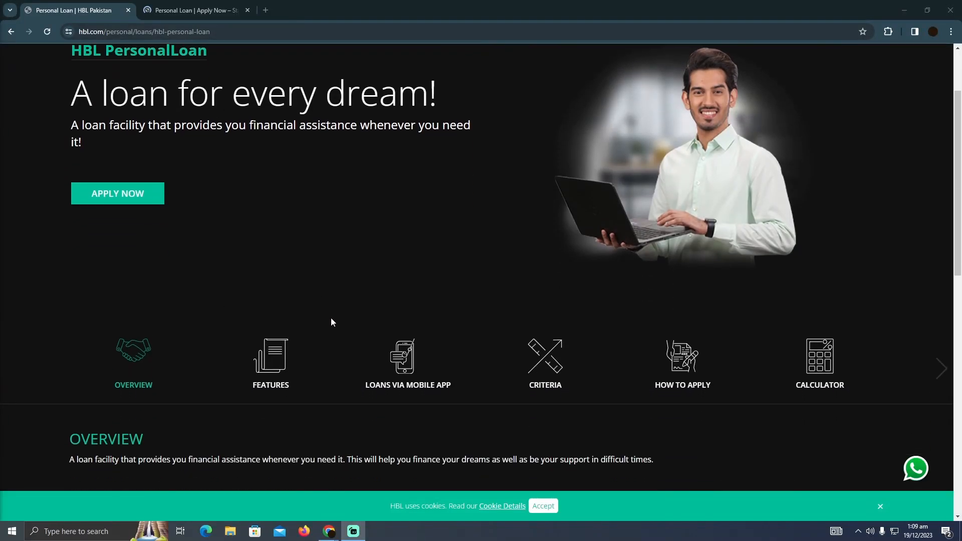
scroll(down, 3)
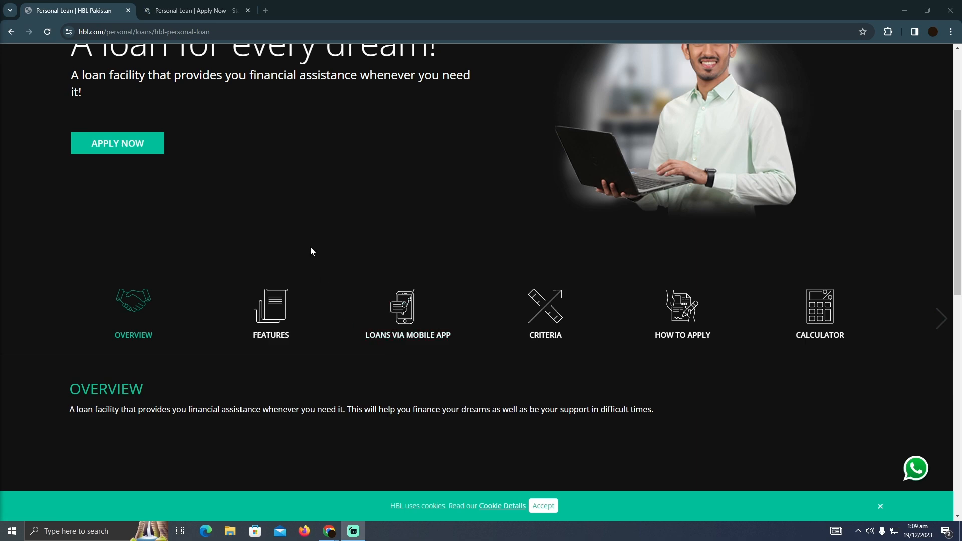
scroll(up, 3)
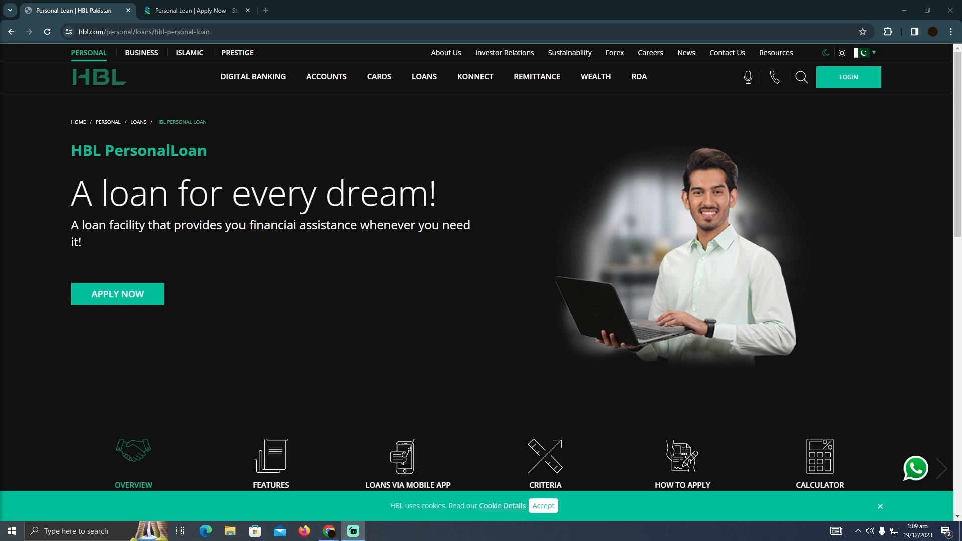
scroll(down, 3)
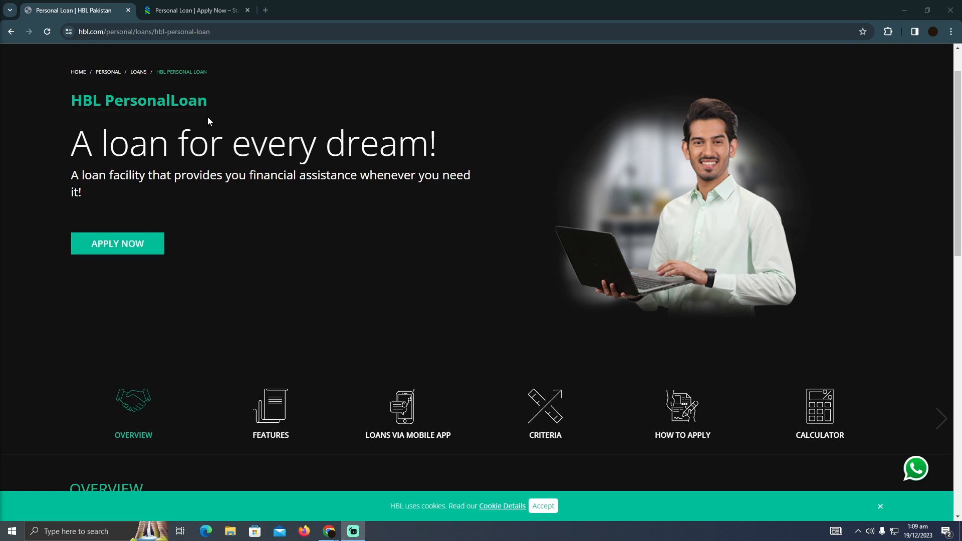
click(195, 10)
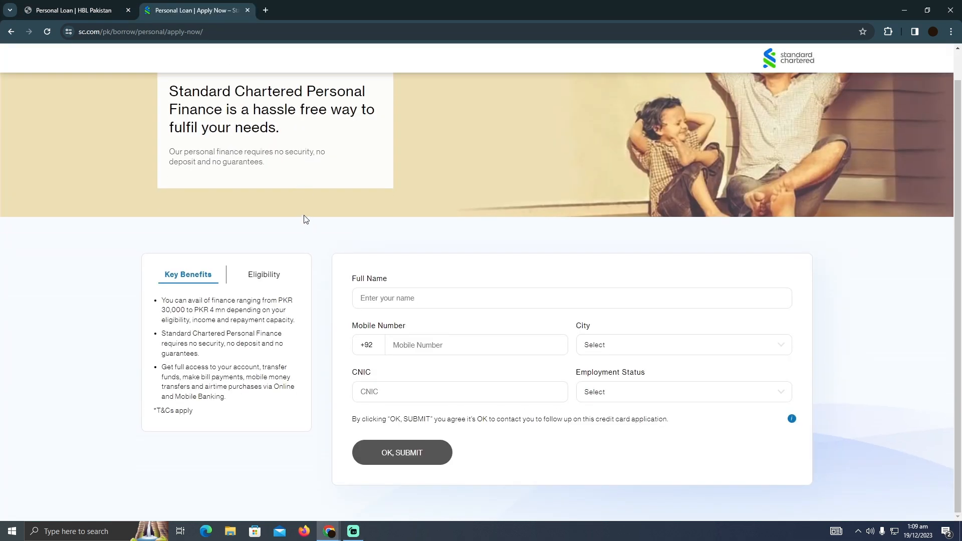
click(73, 11)
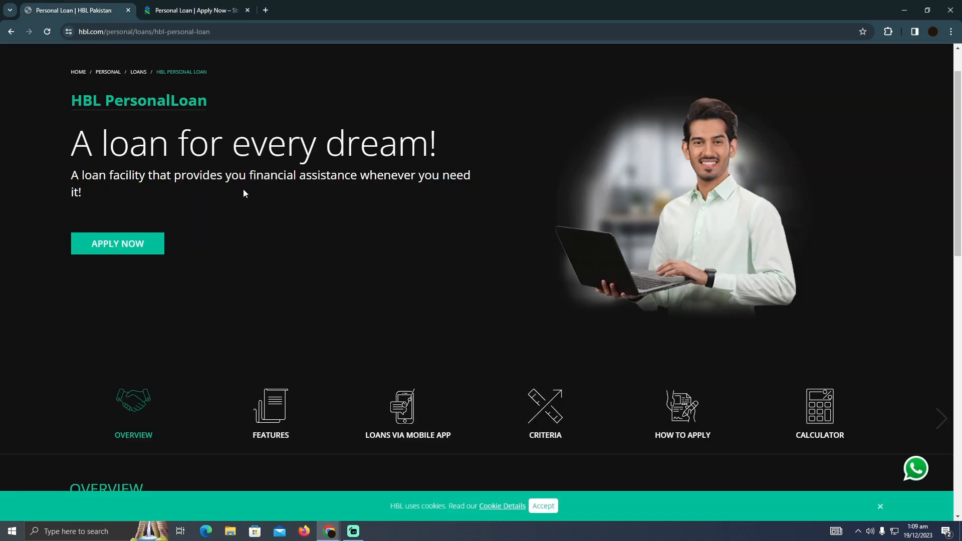